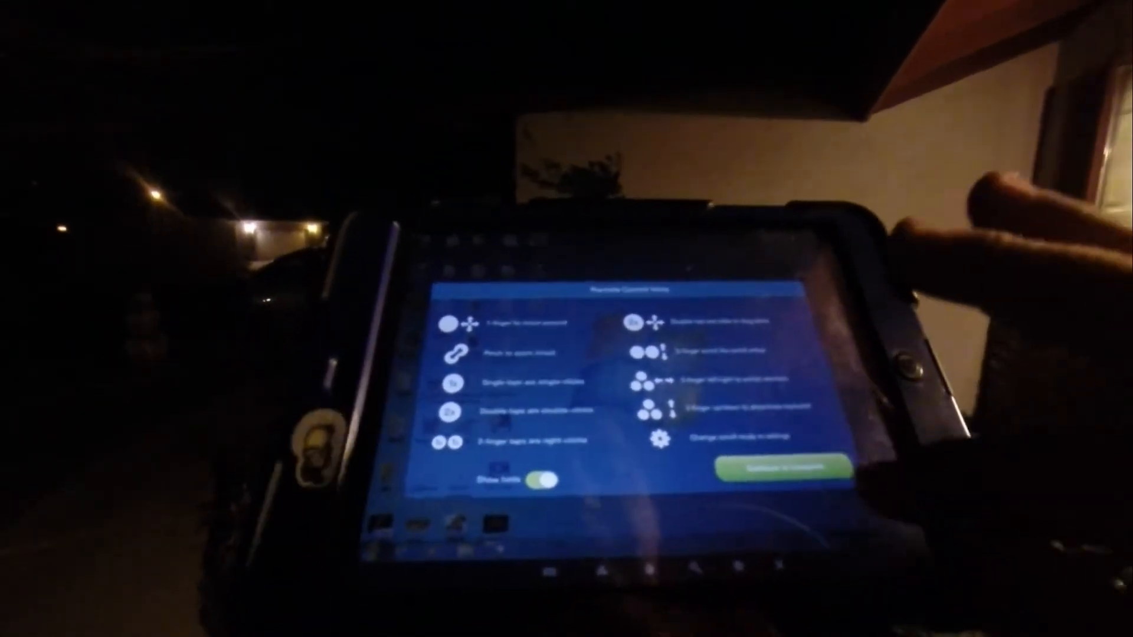
Step: Dismiss the Remote Control Hints overlay via 'Got it' to reveal the remote Windows 7 desktop
left_click(784, 466)
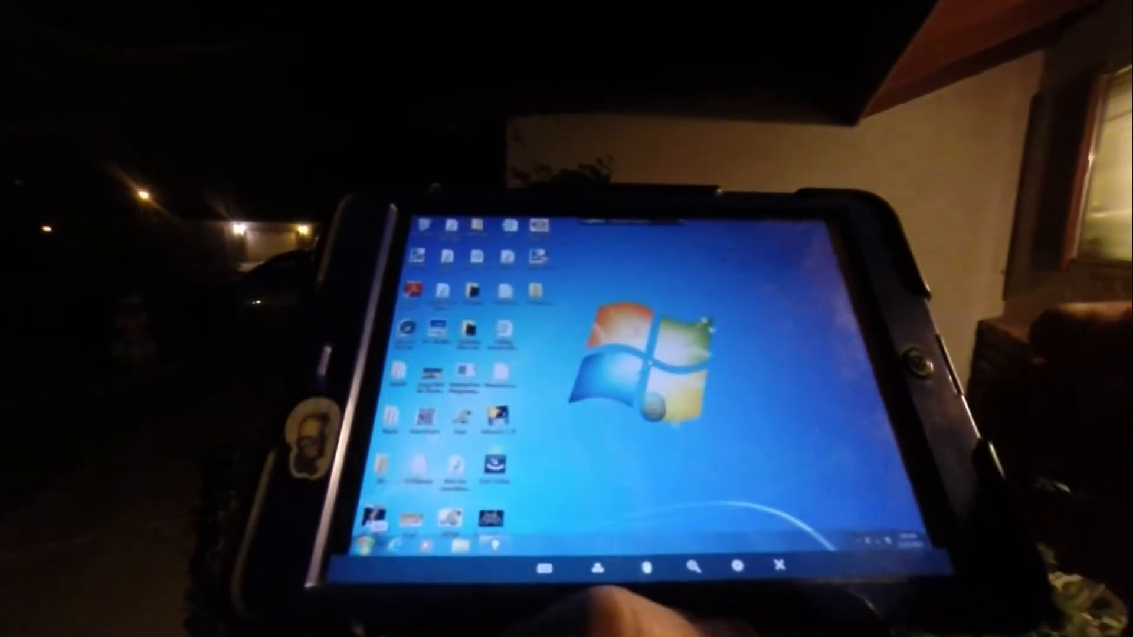